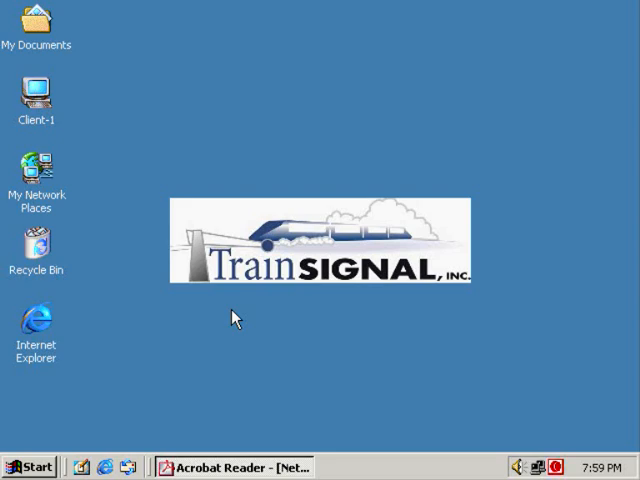
# Restore the Acrobat Reader window showing Network Diagram.pdf from the taskbar.
pyautogui.click(236, 467)
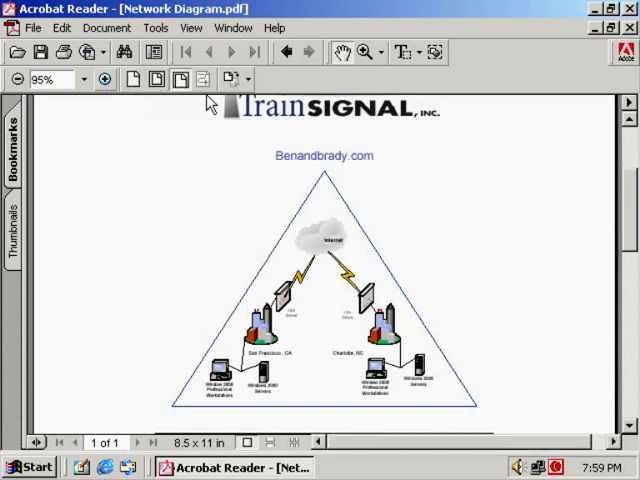
# Zoom the Benandbrady.com diagram in twice, from 95% to 125%.
pyautogui.click(105, 79)
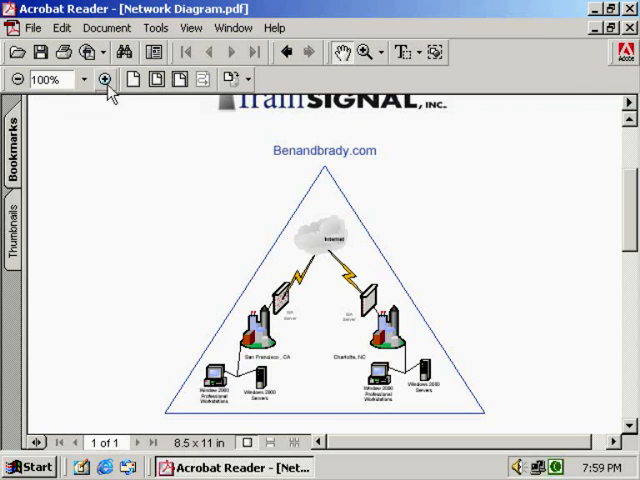
pyautogui.click(105, 79)
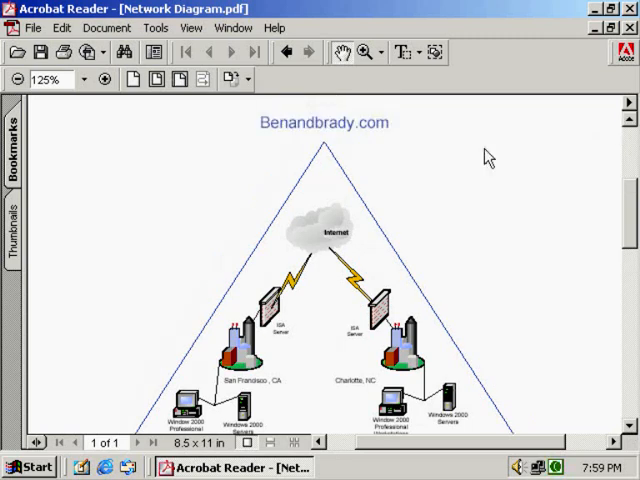
pyautogui.moveTo(305, 138)
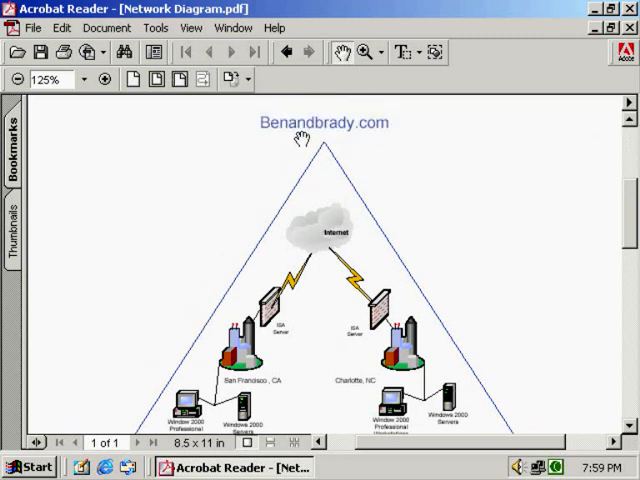
pyautogui.moveTo(595, 222)
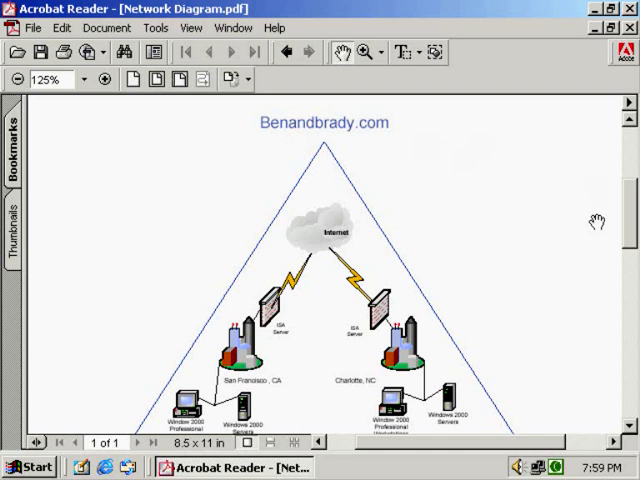
pyautogui.moveTo(625, 430)
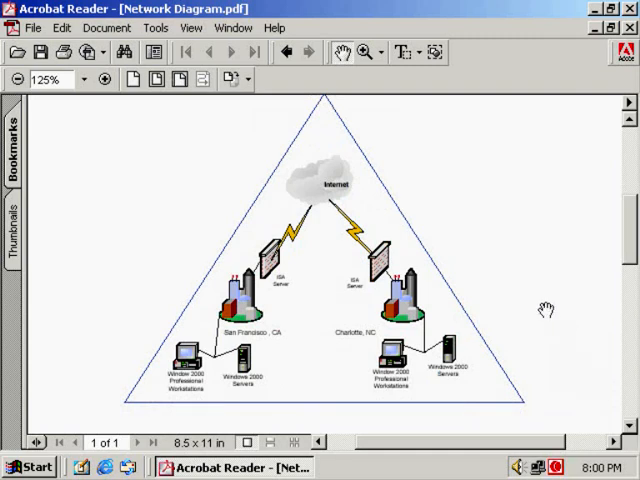
pyautogui.moveTo(532, 300)
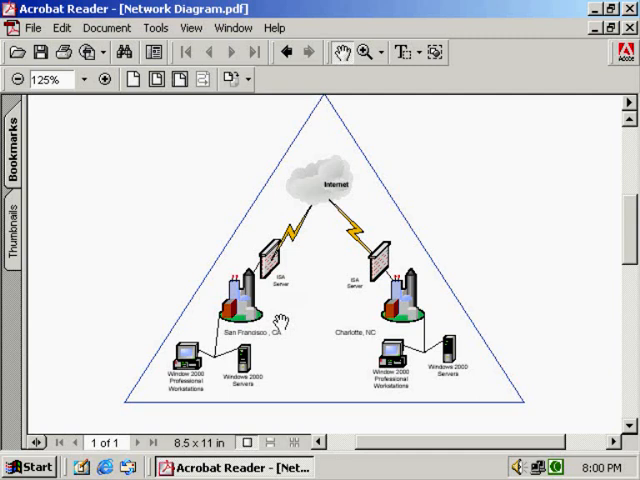
pyautogui.moveTo(620, 125)
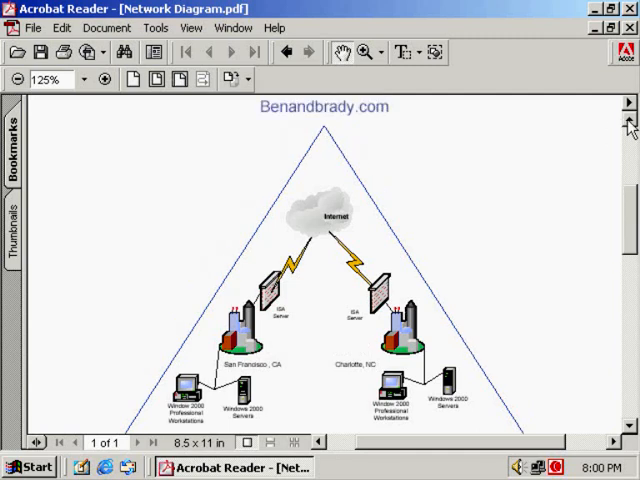
pyautogui.moveTo(418, 118)
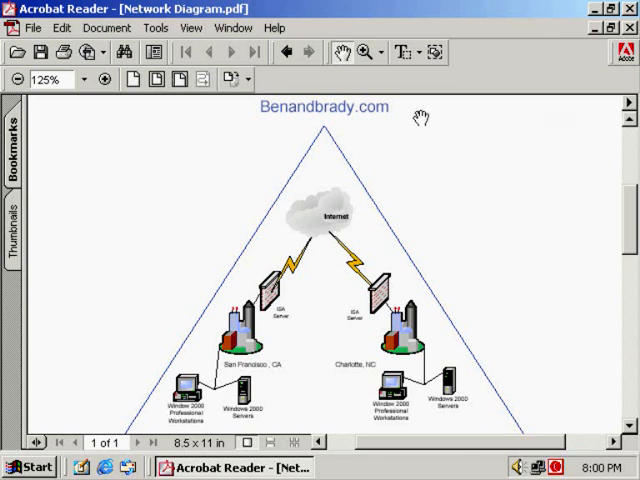
pyautogui.moveTo(311, 110)
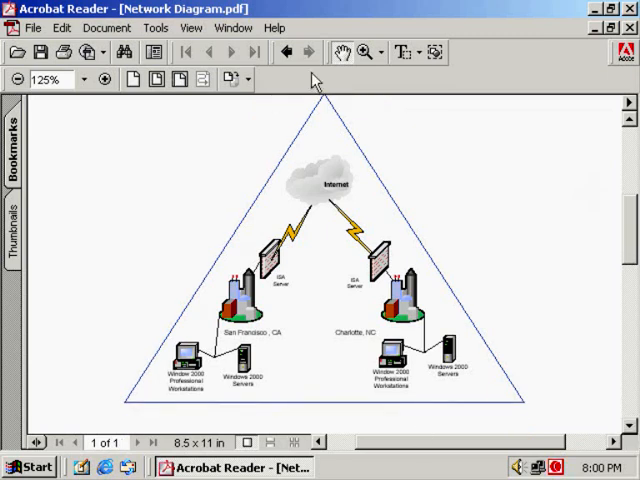
pyautogui.moveTo(325, 115)
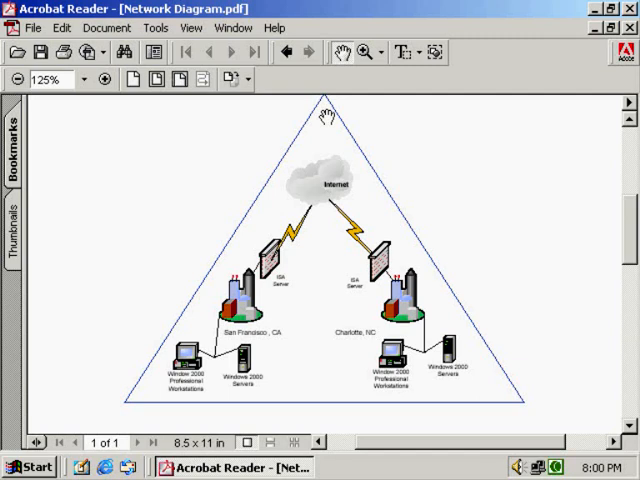
pyautogui.moveTo(237, 353)
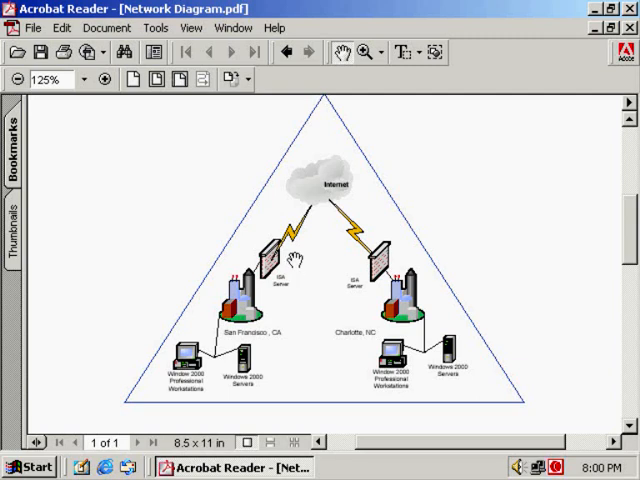
pyautogui.moveTo(240, 305)
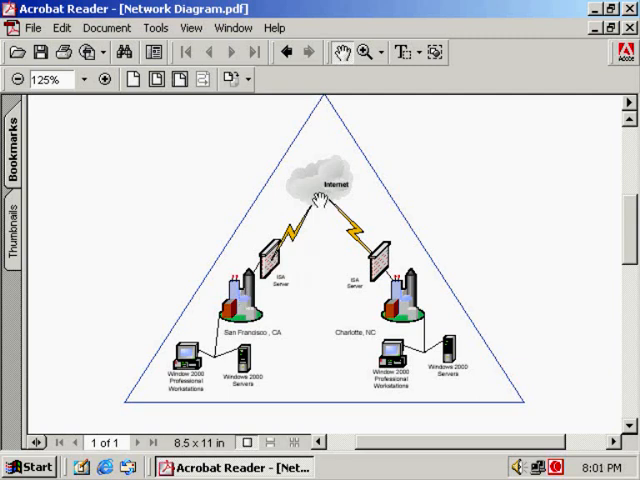
pyautogui.moveTo(413, 317)
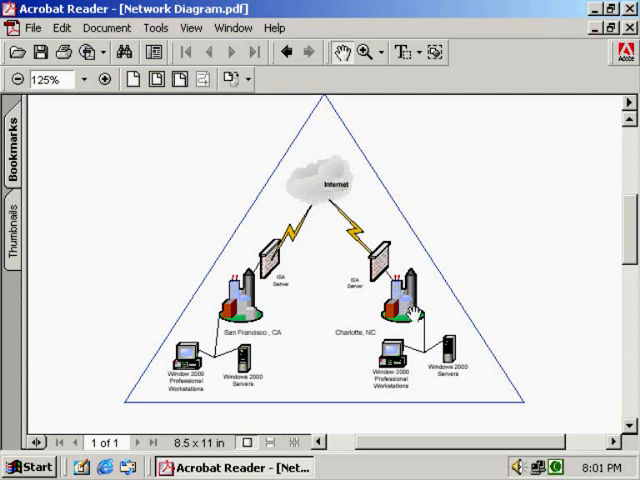
pyautogui.moveTo(415, 315)
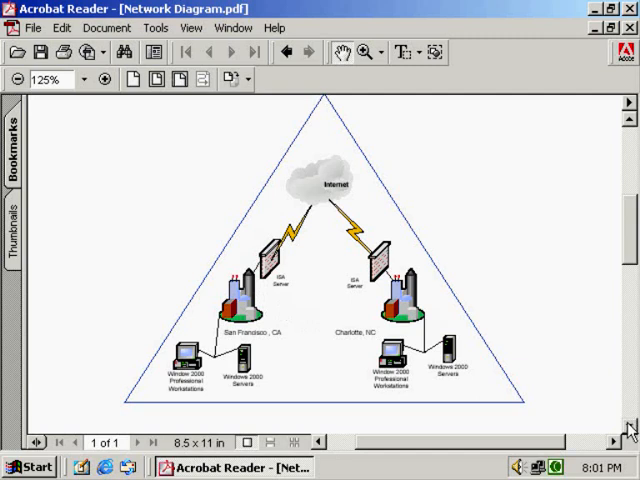
# Scroll down to the Lab 1 Active Directory diagram with SRV-1, SRV-11 and Client-1.
pyautogui.scroll(-3)
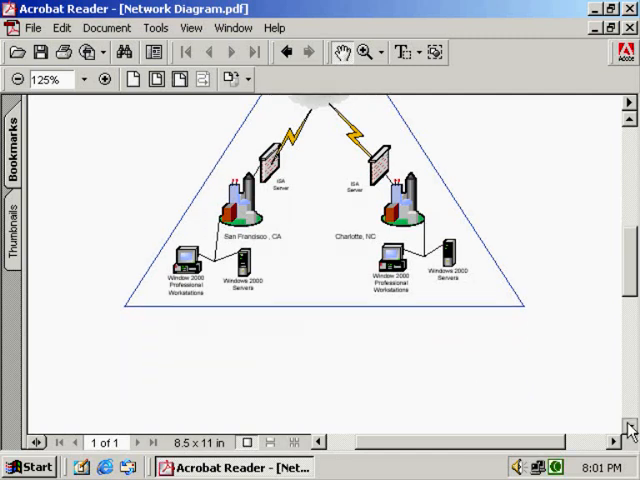
pyautogui.scroll(-3)
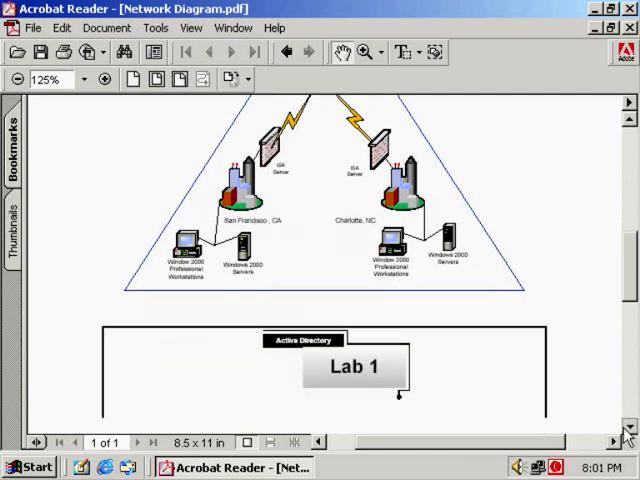
pyautogui.scroll(-3)
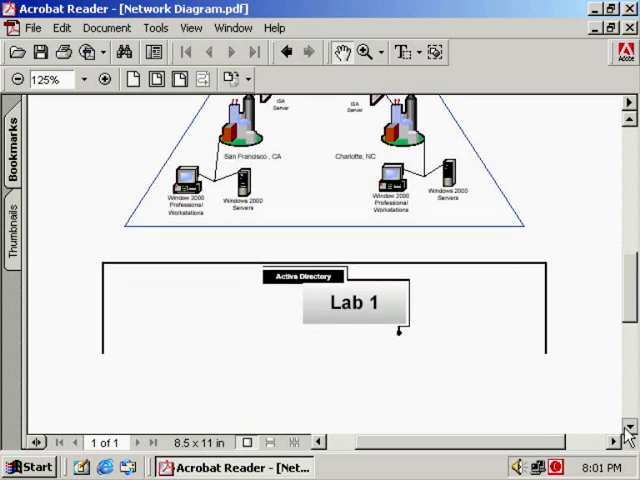
pyautogui.scroll(-3)
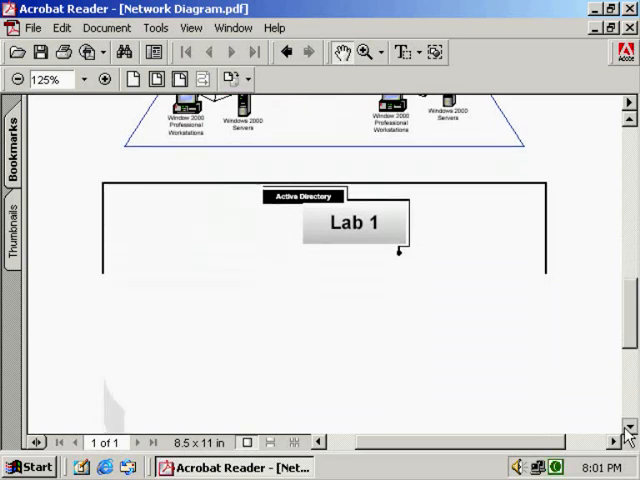
pyautogui.scroll(-3)
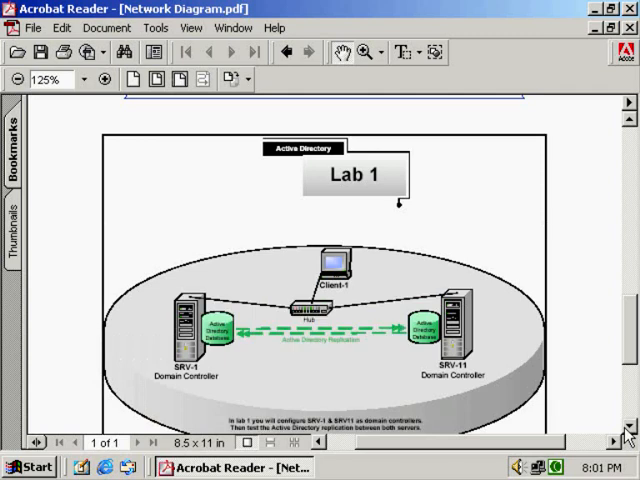
pyautogui.scroll(-3)
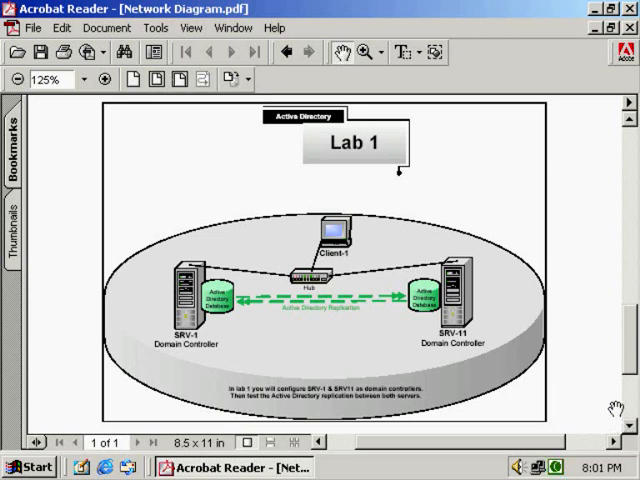
pyautogui.moveTo(556, 160)
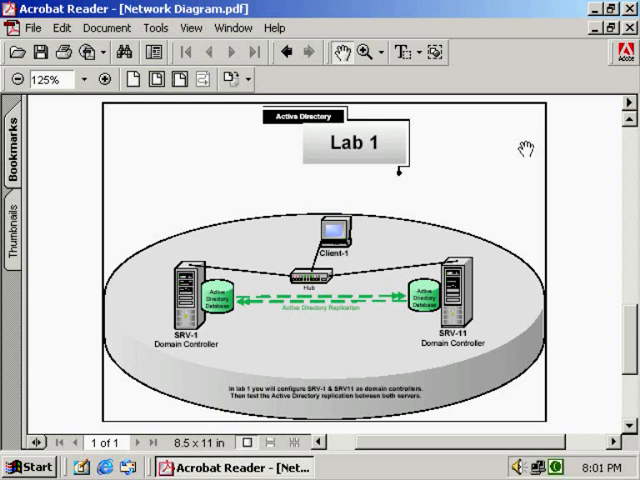
pyautogui.moveTo(337, 347)
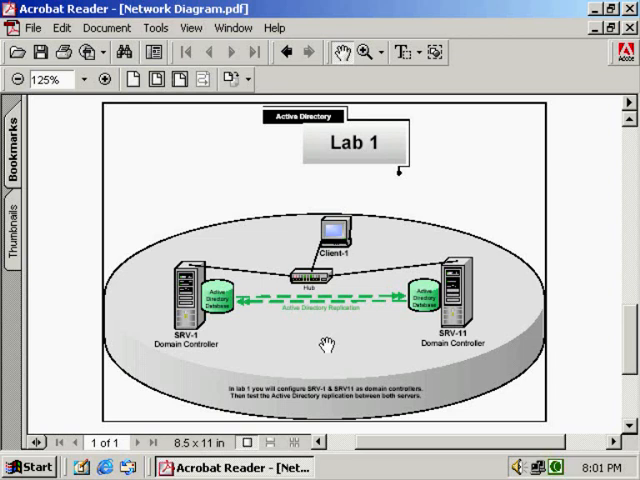
pyautogui.moveTo(357, 347)
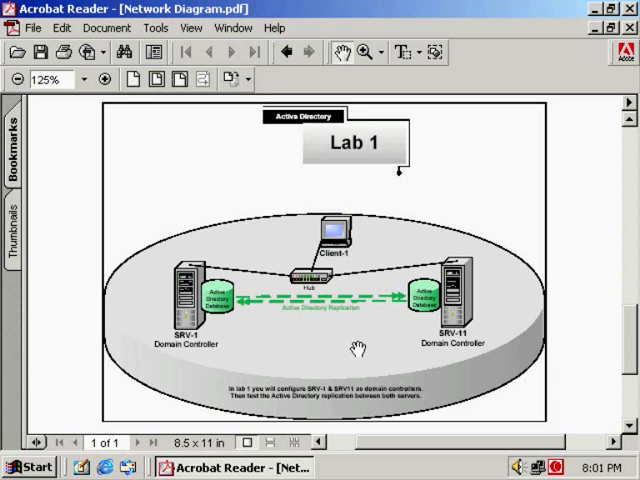
pyautogui.moveTo(392, 312)
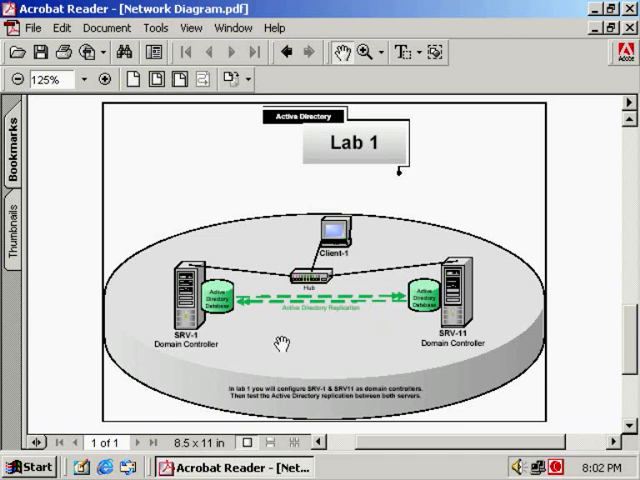
pyautogui.moveTo(268, 358)
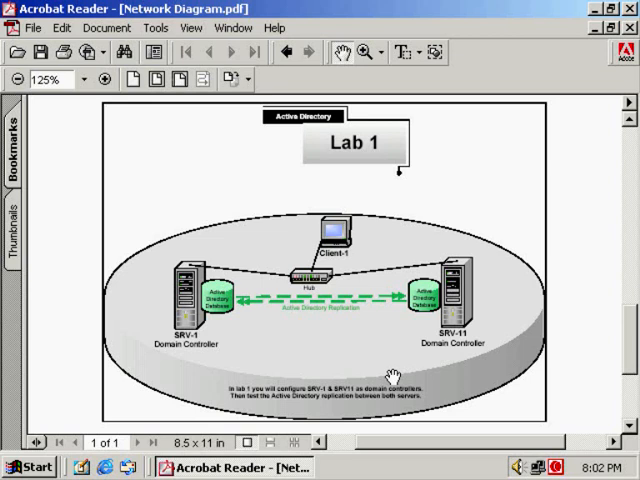
pyautogui.moveTo(383, 378)
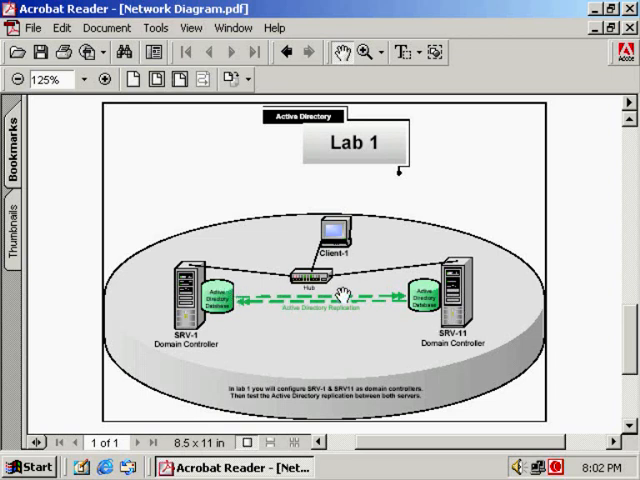
pyautogui.moveTo(432, 293)
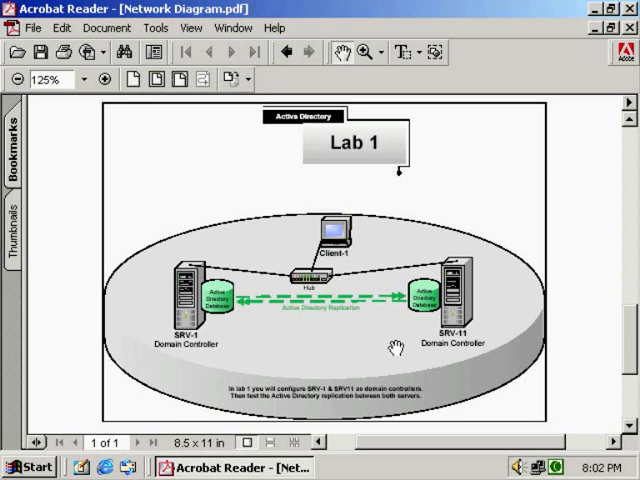
pyautogui.moveTo(398, 347)
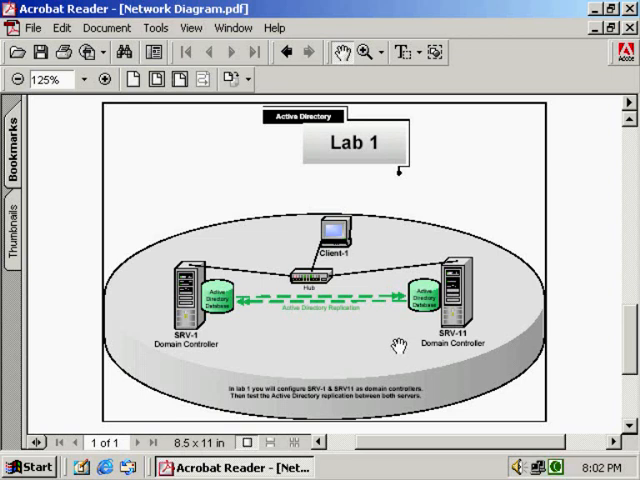
pyautogui.moveTo(357, 334)
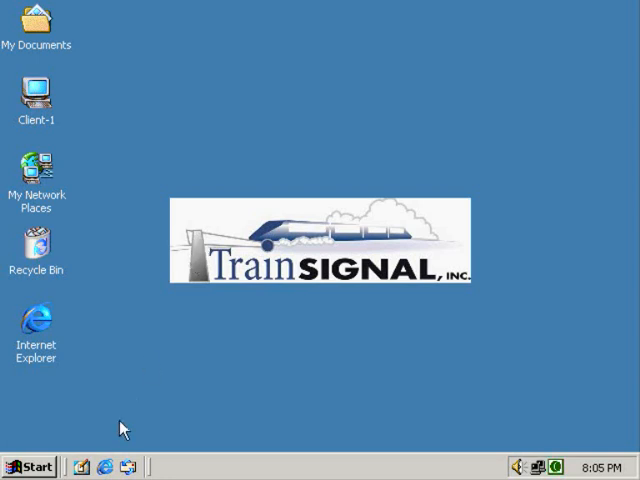
# Open the Start menu and choose a menu entry.
pyautogui.click(30, 466)
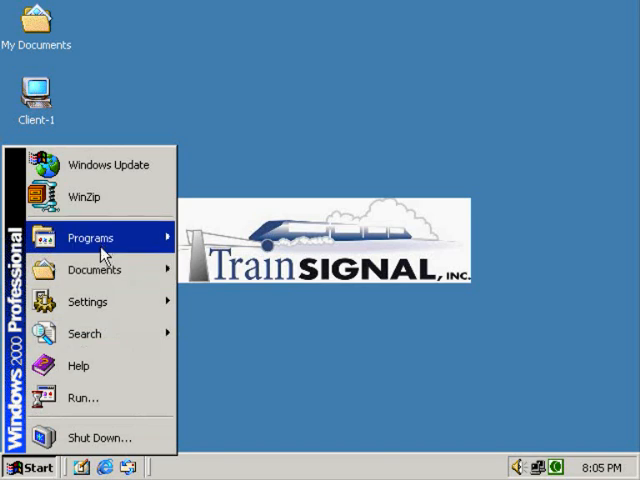
pyautogui.click(91, 237)
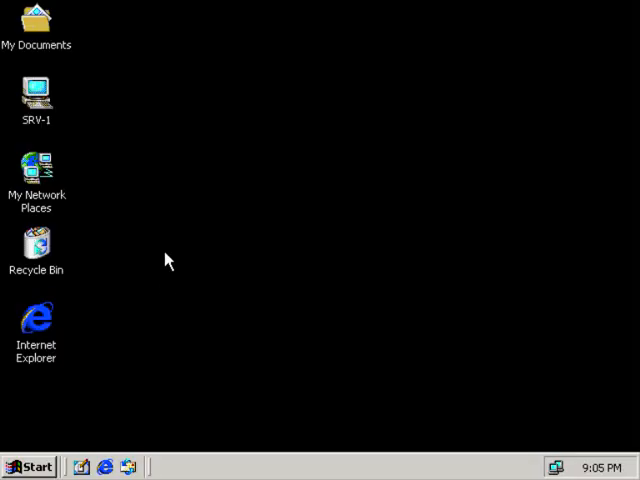
pyautogui.moveTo(154, 237)
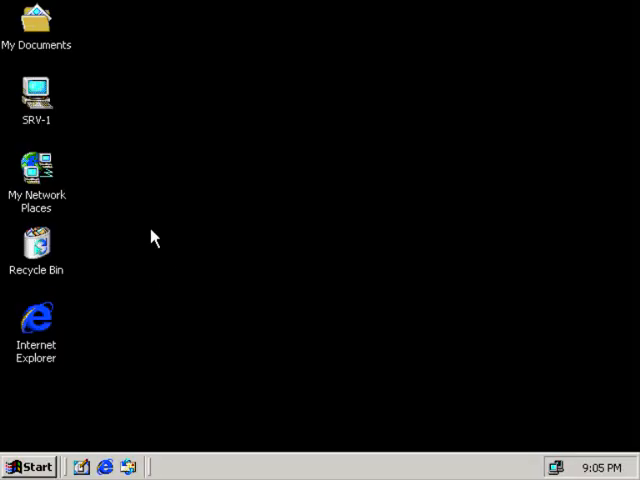
pyautogui.moveTo(125, 274)
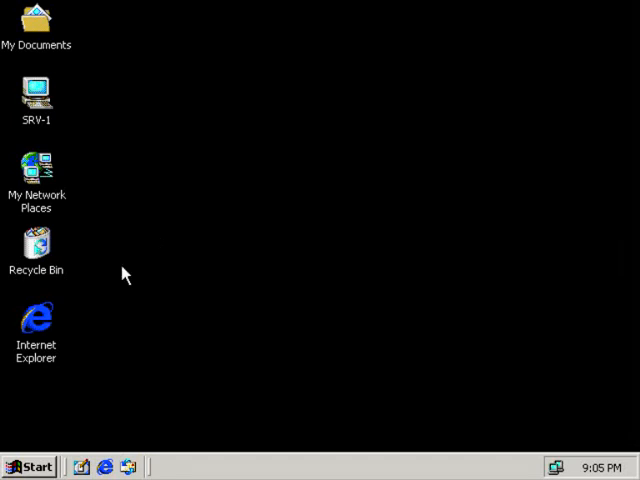
pyautogui.moveTo(30, 467)
pyautogui.write('dcpromo')
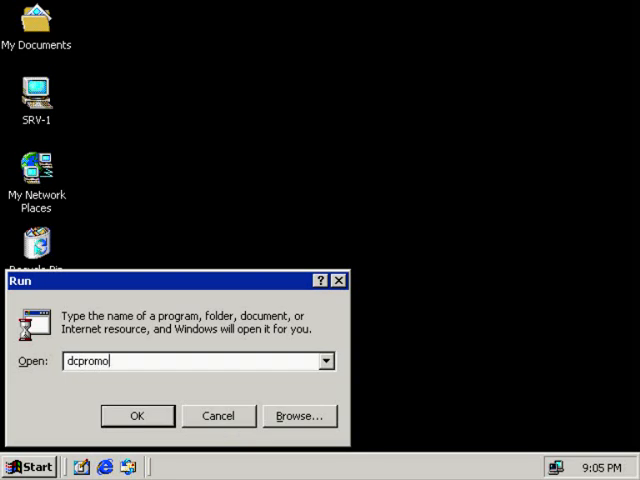
# Launch dcpromo on SRV-1 from the Run dialog.
pyautogui.click(137, 415)
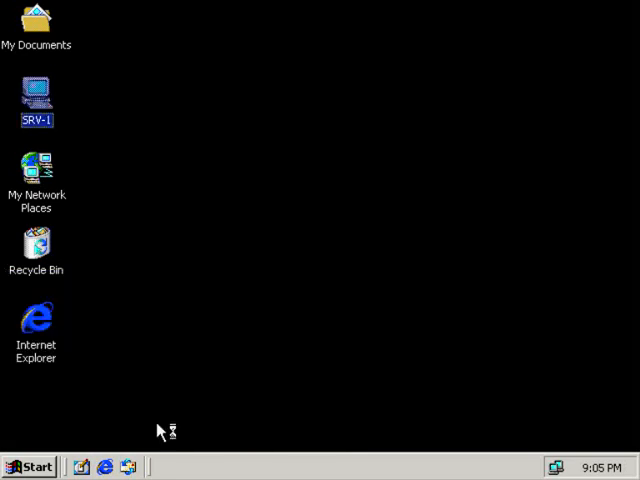